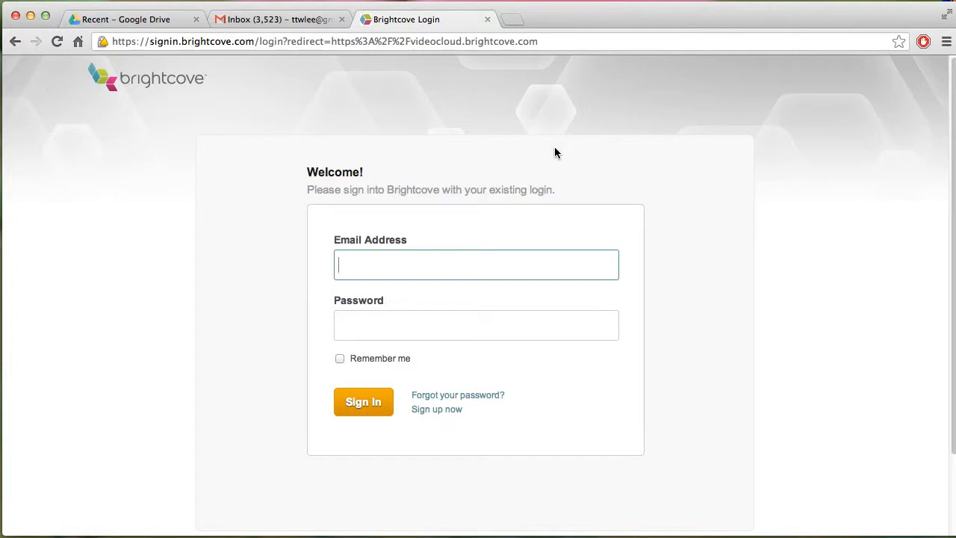
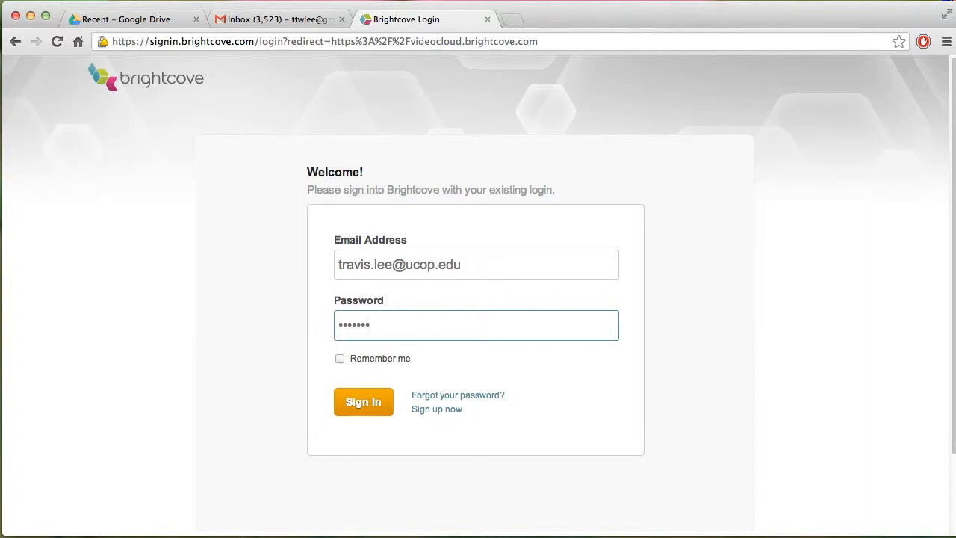
Sign in with the ucop.edu email address and password
left_click(363, 401)
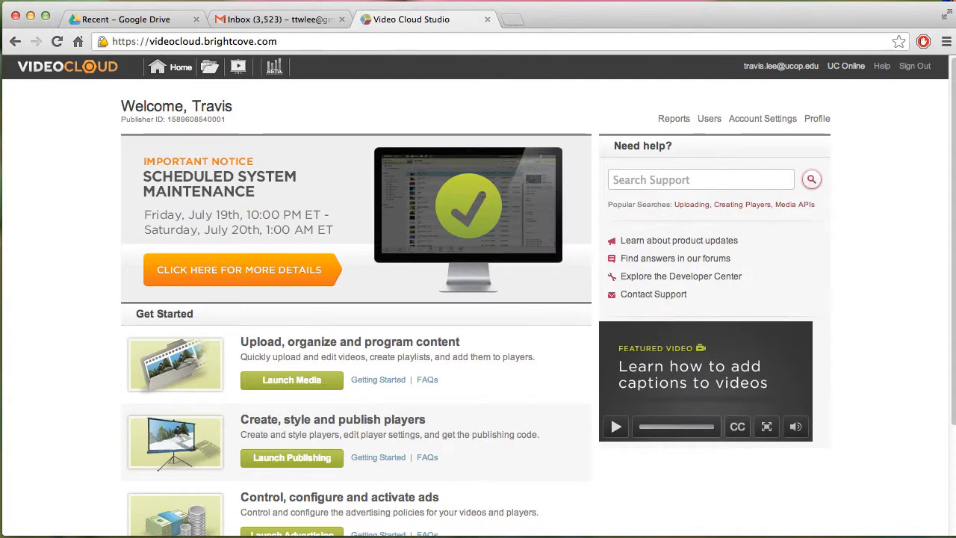
mouse_move(574, 188)
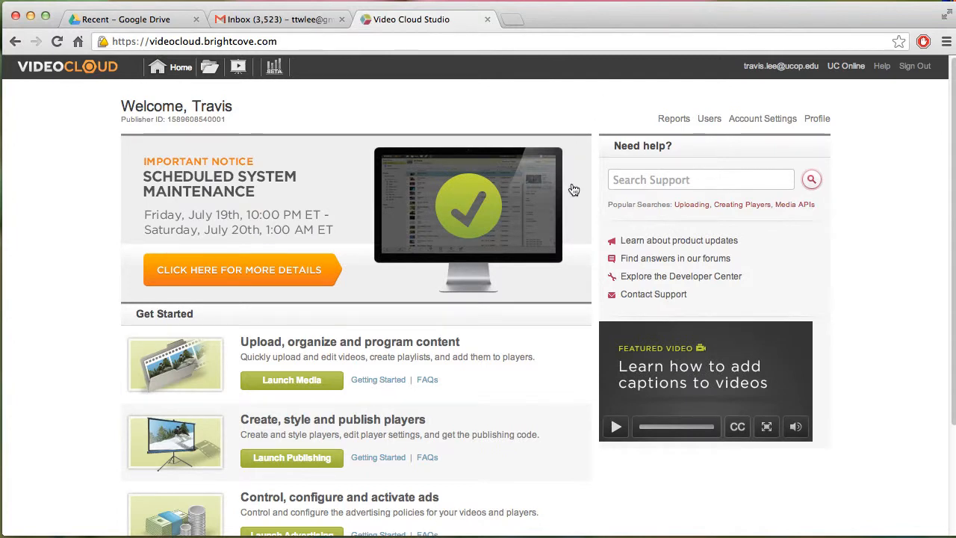
mouse_move(182, 188)
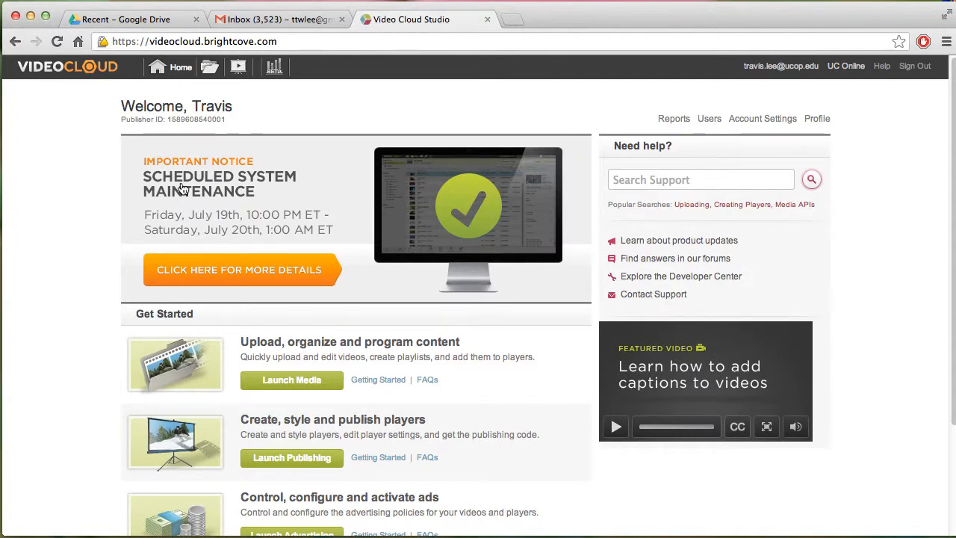
Leave the Studio home page for the Media module via the top navigation bar
scroll("down", 3)
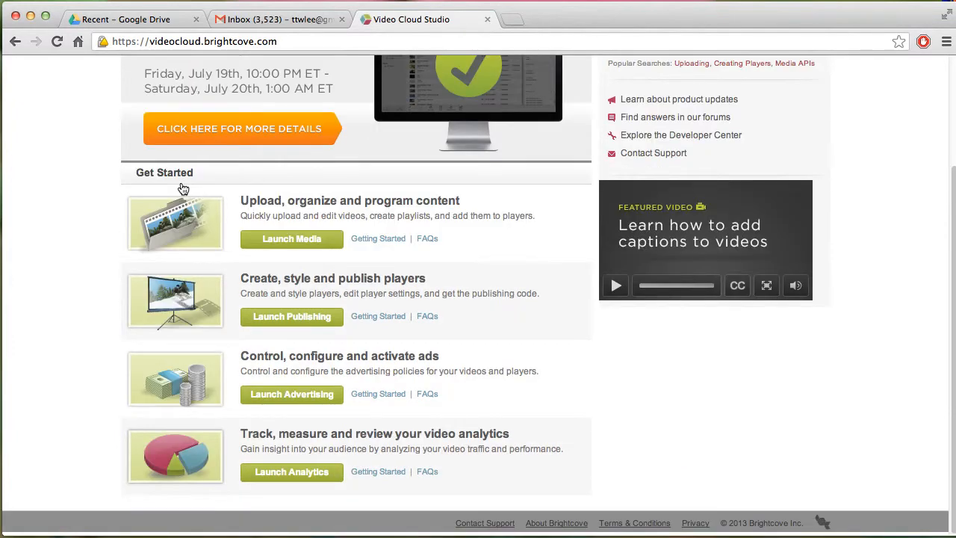
mouse_move(469, 347)
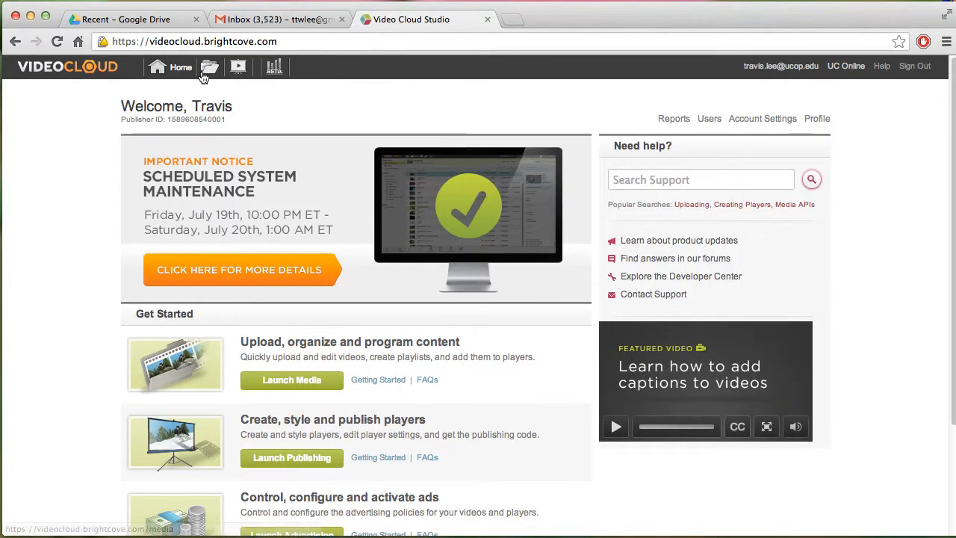
left_click(210, 67)
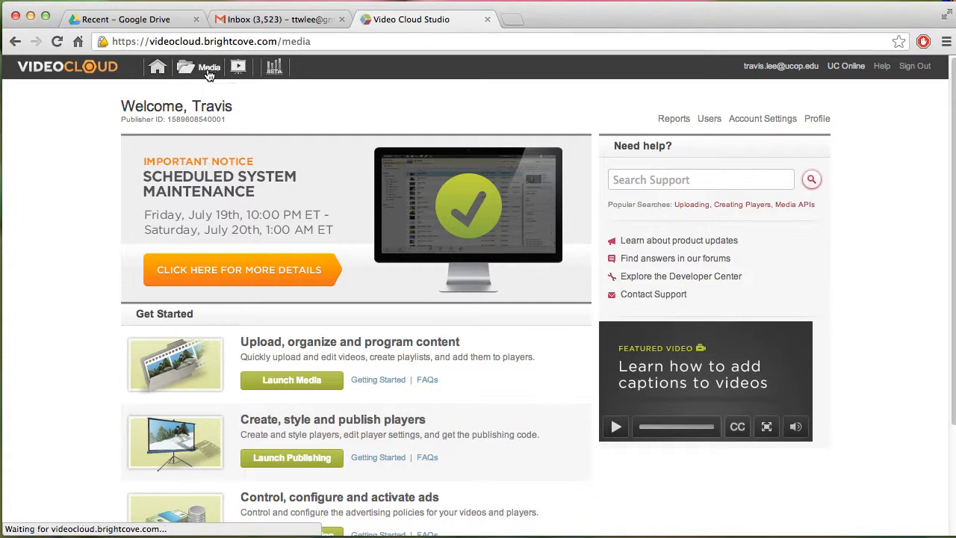
Show the media library of 1,357 videos and bring up the Add Videos upload choices
left_click(209, 68)
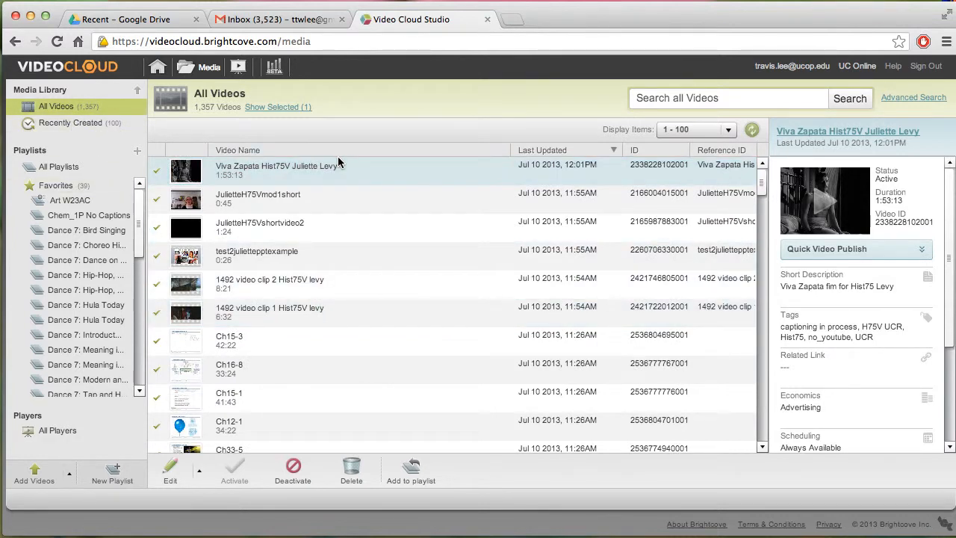
mouse_move(365, 188)
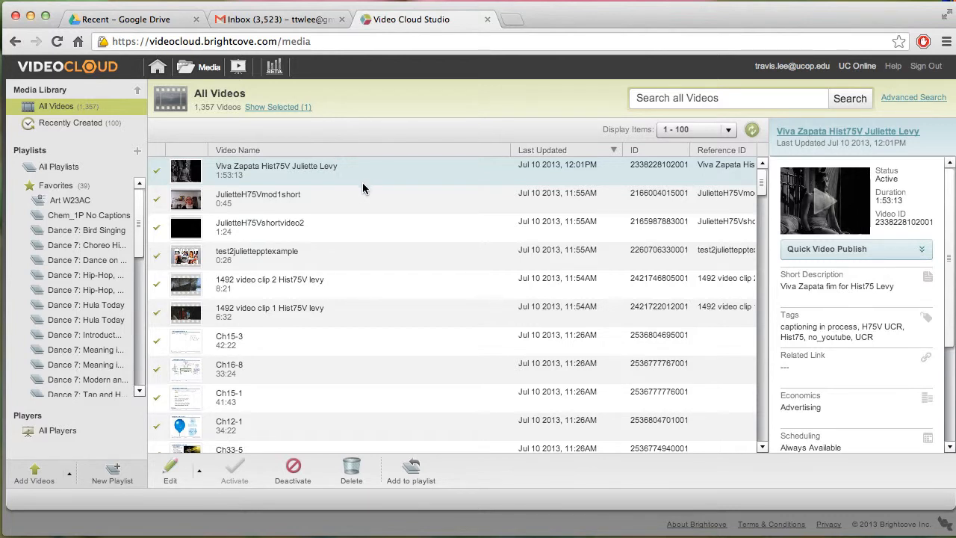
left_click(33, 471)
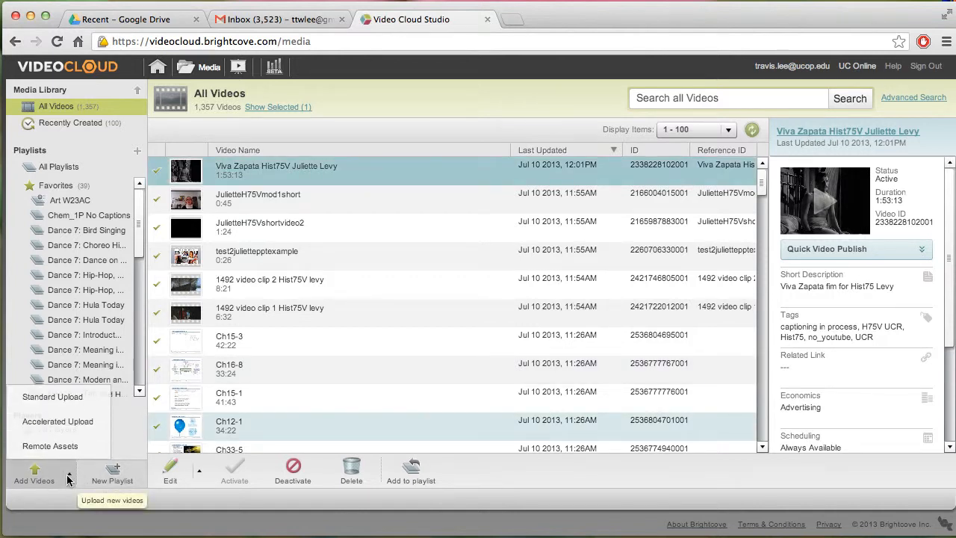
mouse_move(52, 398)
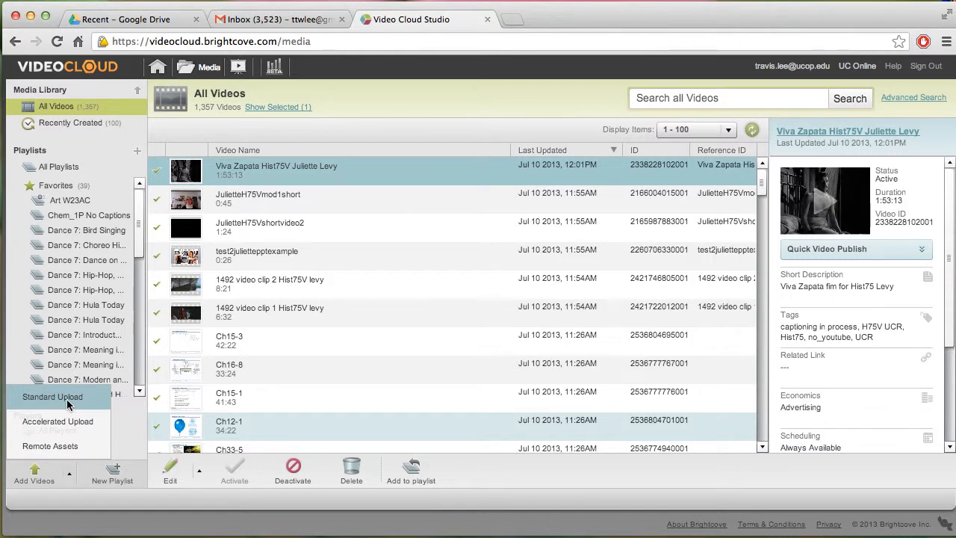
Start a Standard Upload and browse to the Physics Videos folder on the Desktop
left_click(52, 397)
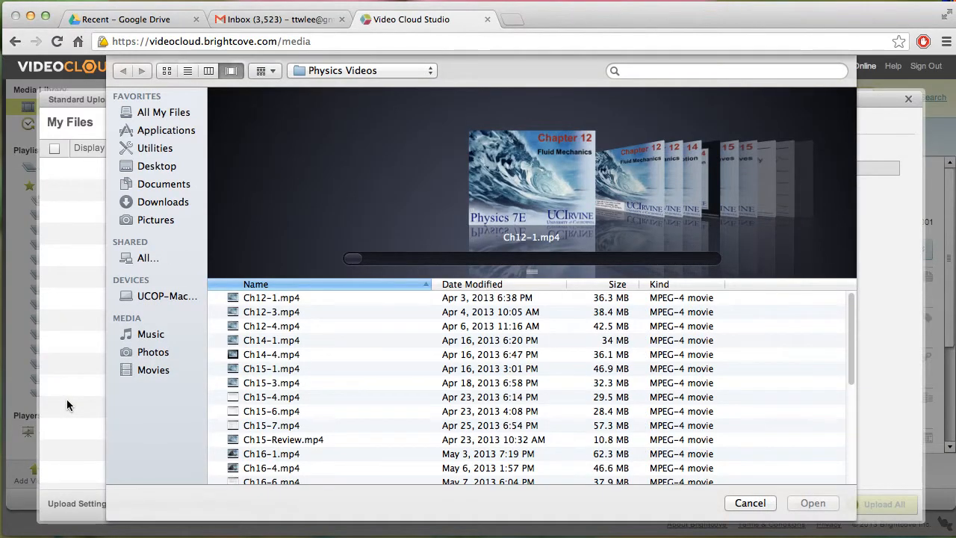
left_click(157, 166)
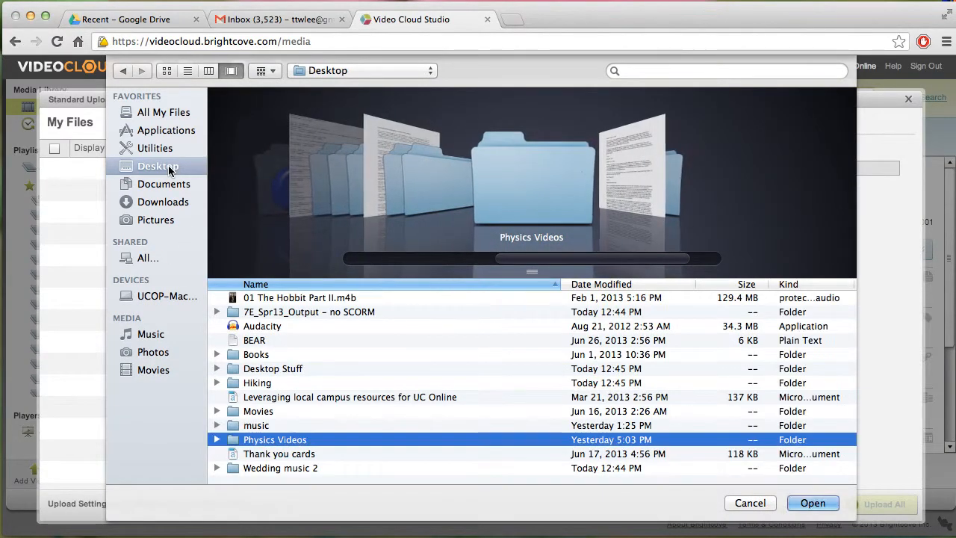
left_click(164, 202)
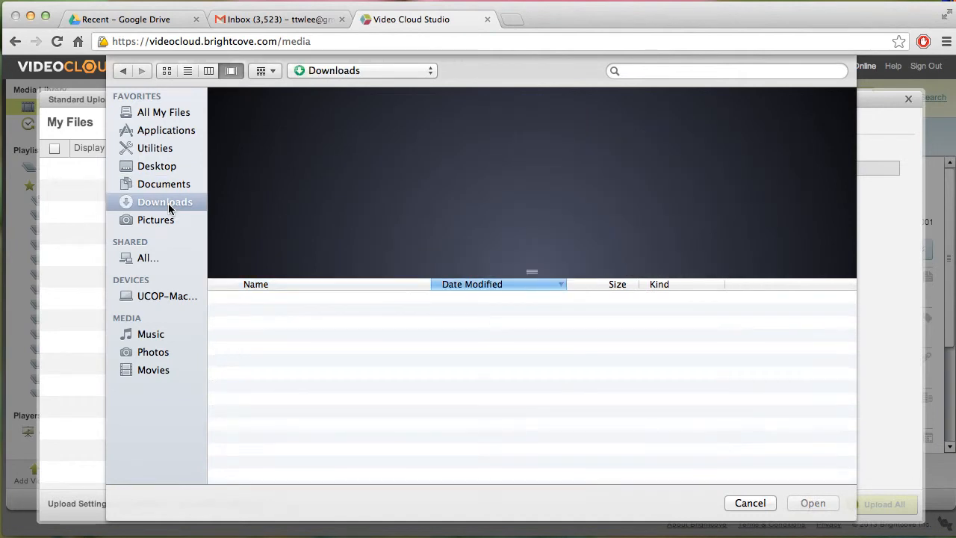
left_click(159, 166)
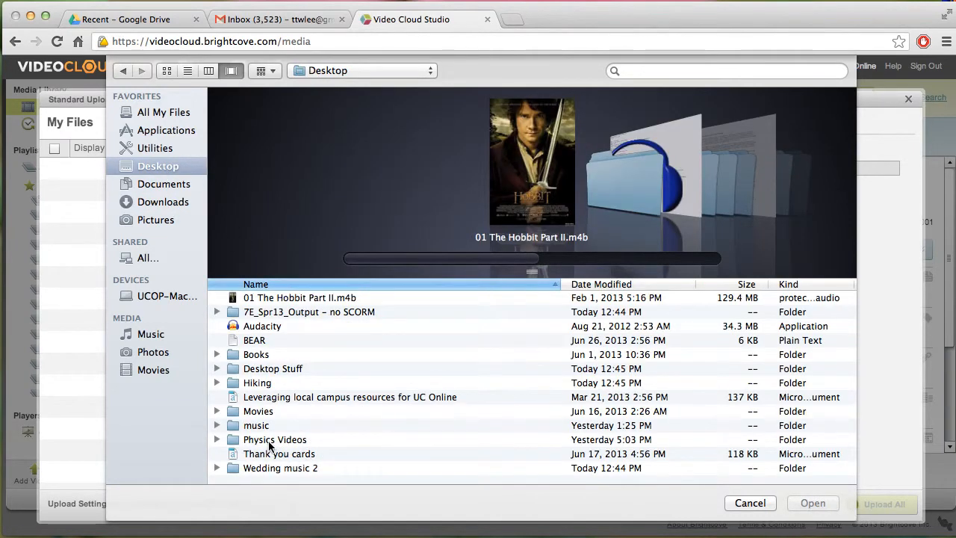
double_click(275, 439)
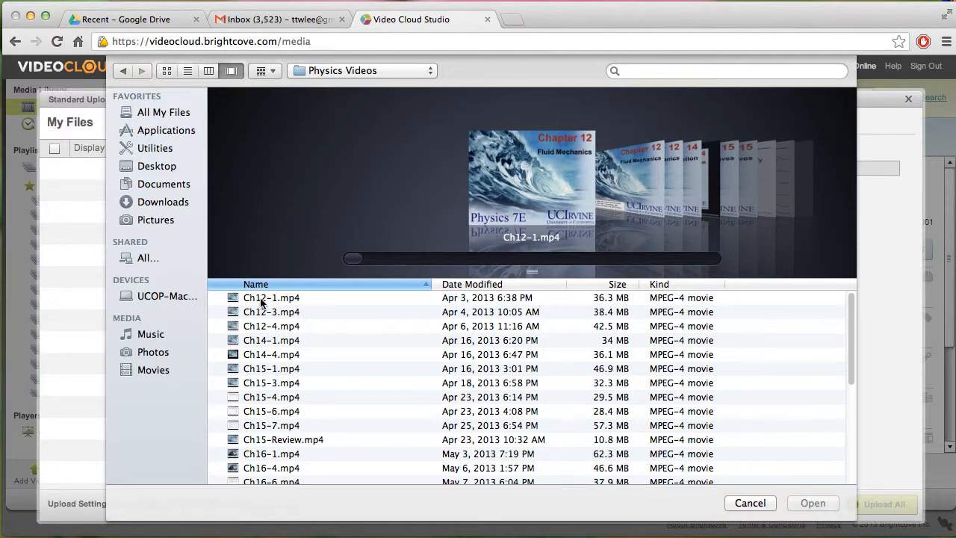
Select Ch12-1.mp4 through Ch14-4.mp4 and queue the five files for upload
left_click(272, 297)
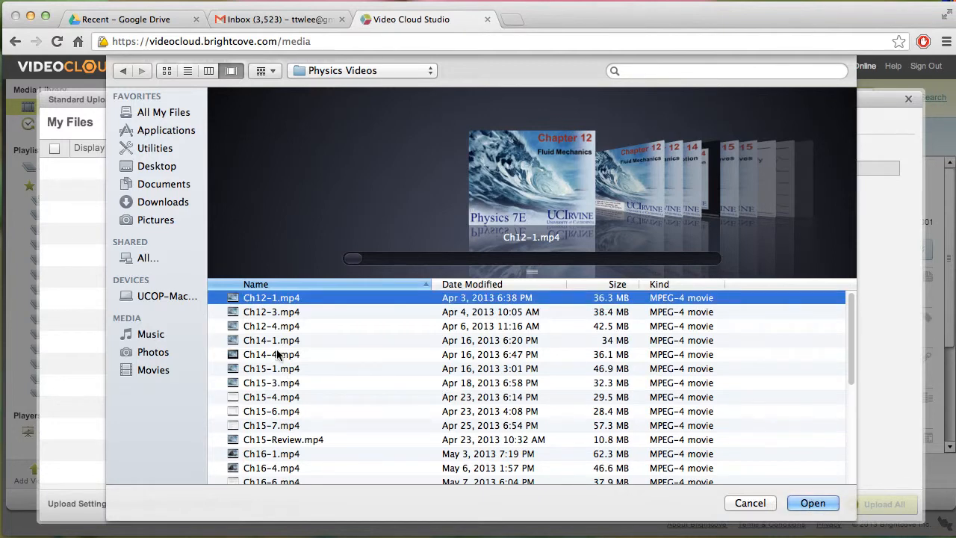
left_click(272, 354)
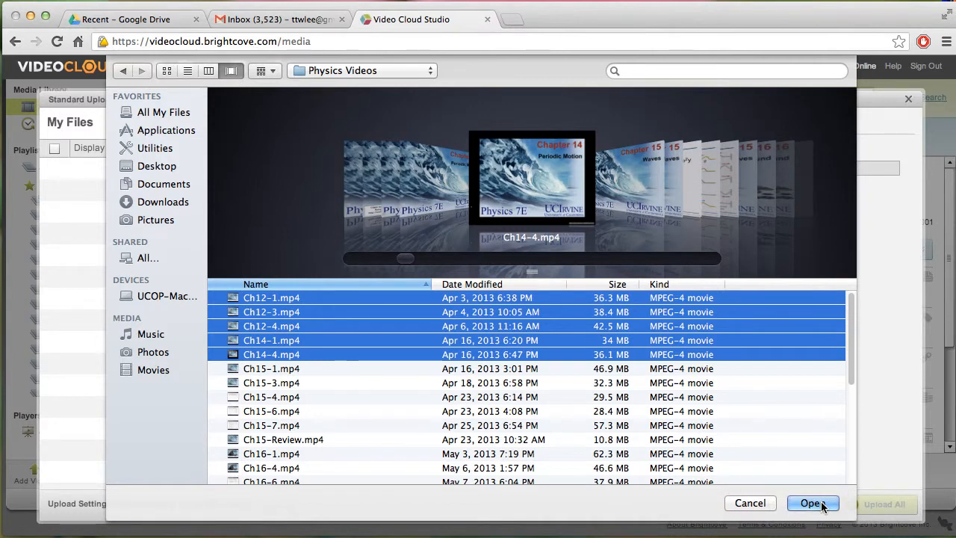
left_click(813, 502)
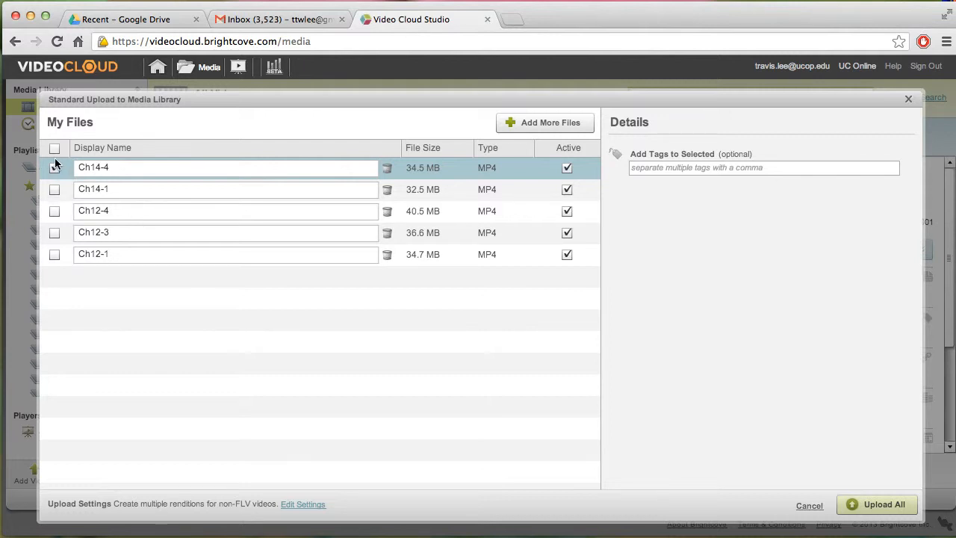
Select all five queued files so tags apply to each of them
left_click(53, 167)
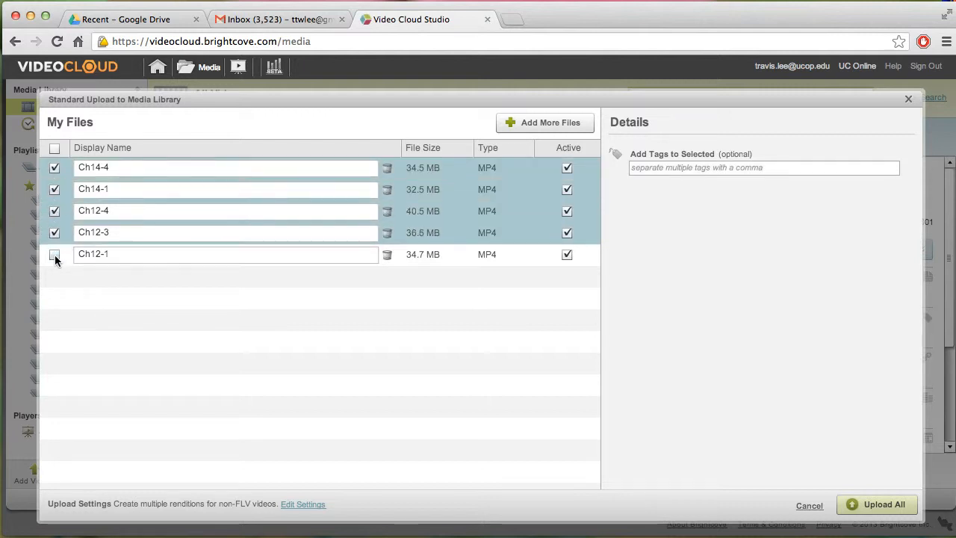
left_click(54, 254)
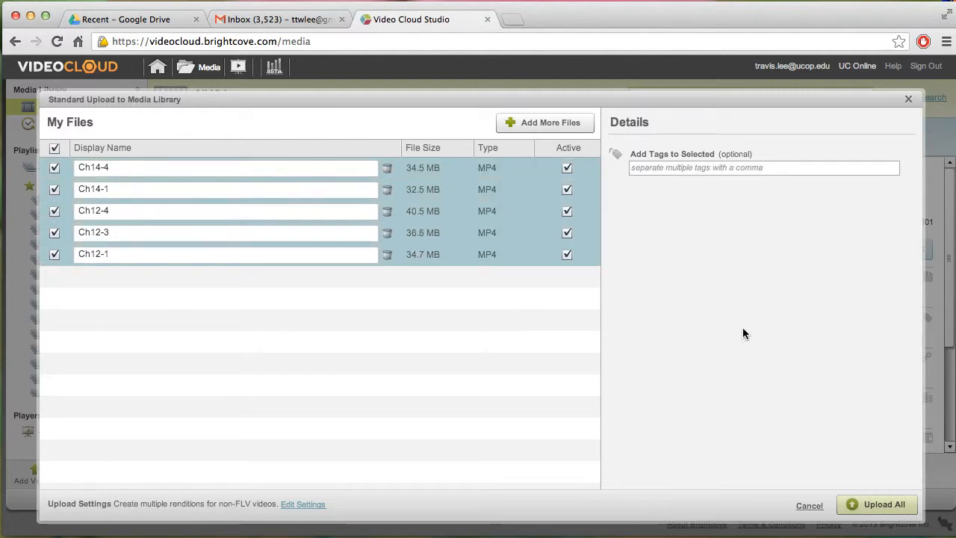
left_click(763, 167)
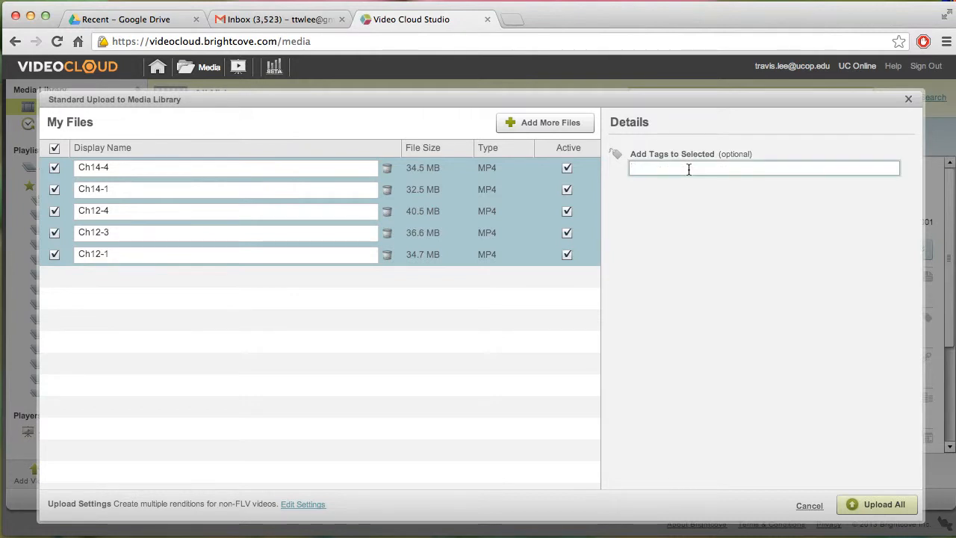
left_click(764, 167)
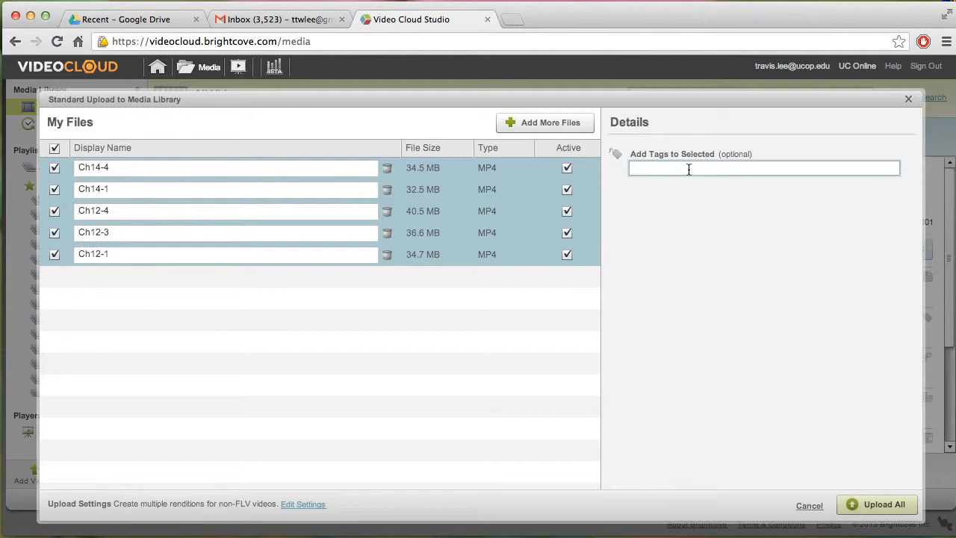
Add the tags PSY7, UCI and caption, taking caption from the suggestions
type("P")
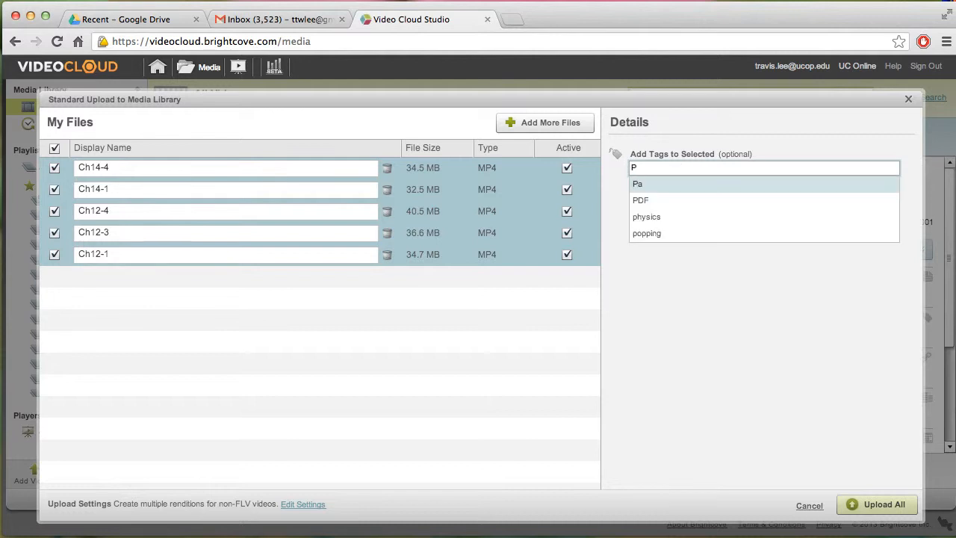
type("S")
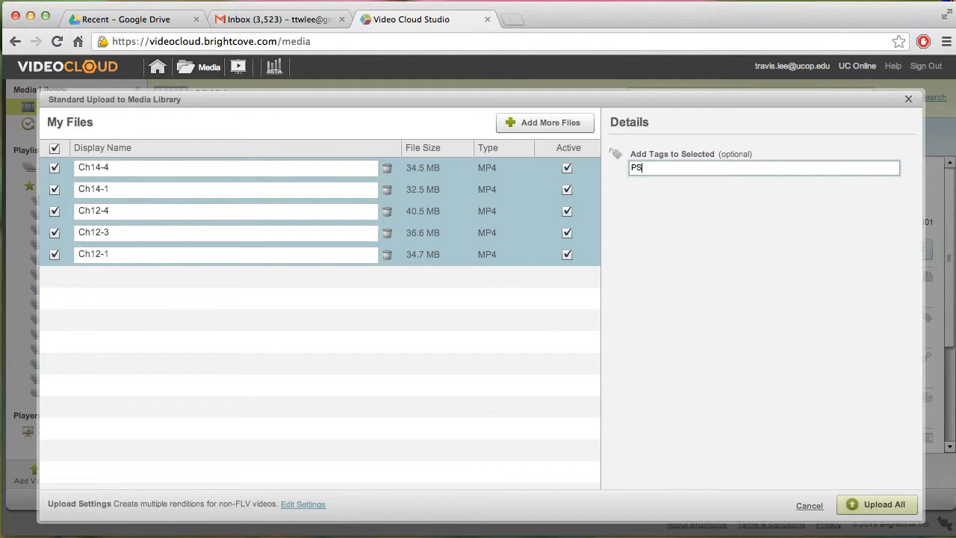
type("Y")
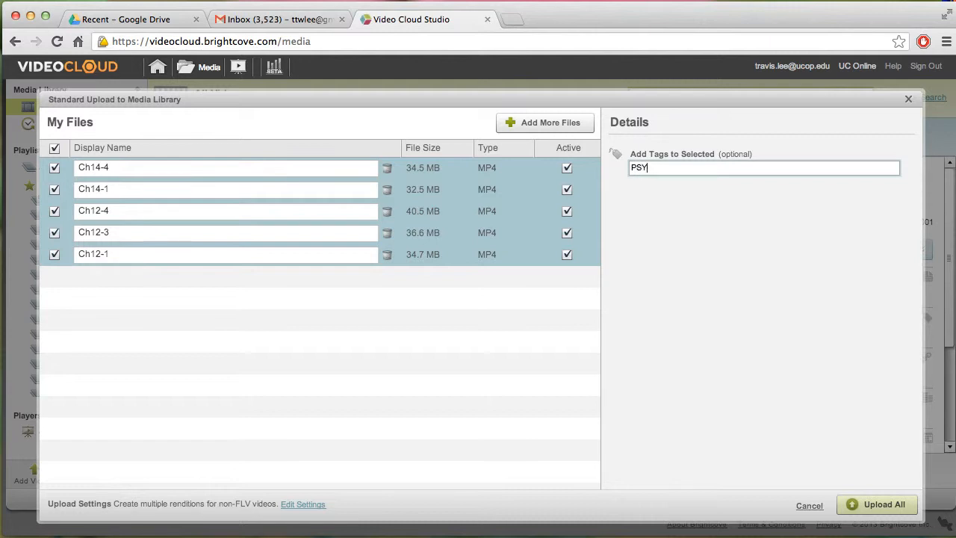
type("6")
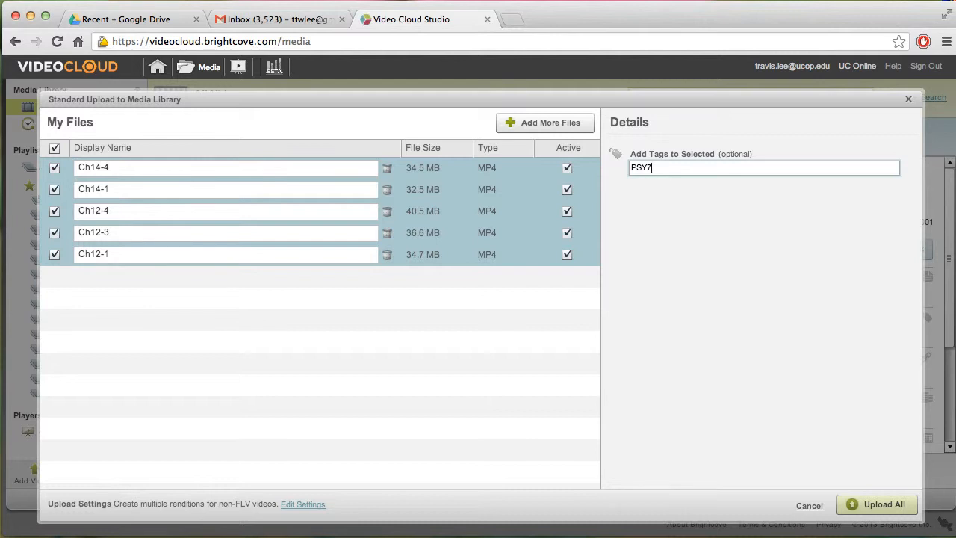
type(".")
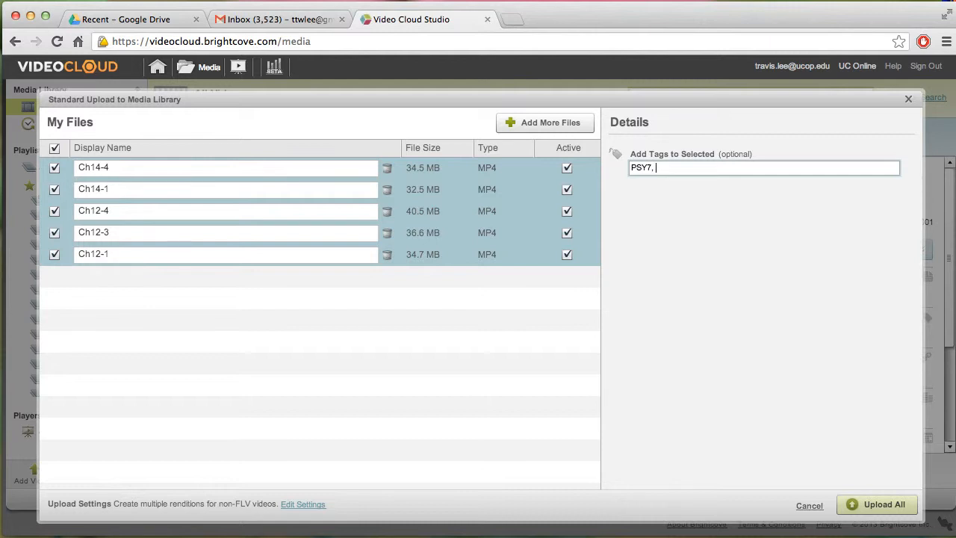
type("UCI,")
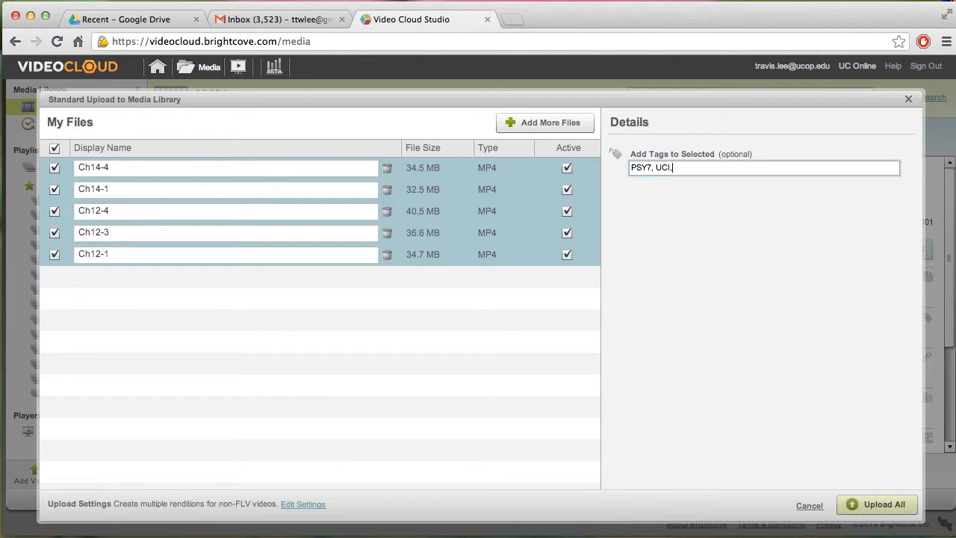
type("c")
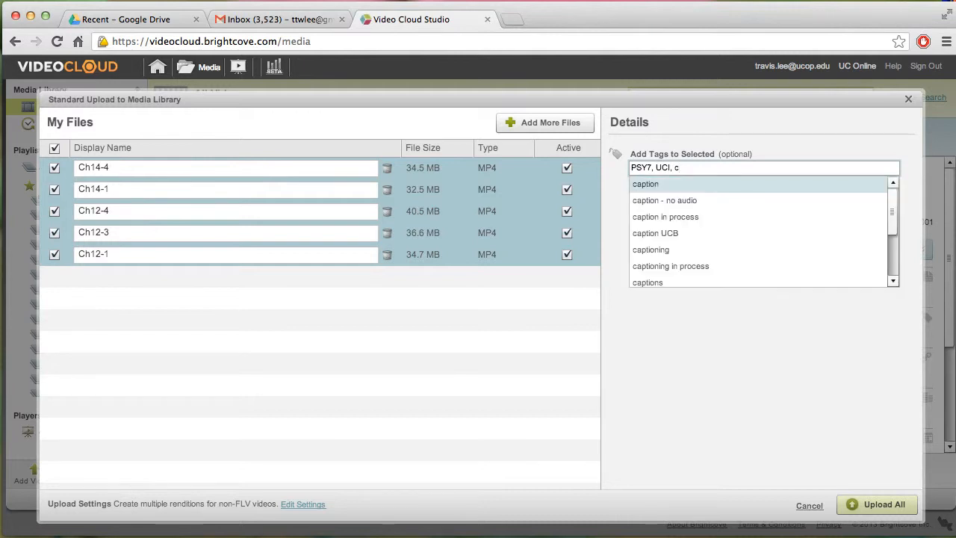
type("aption")
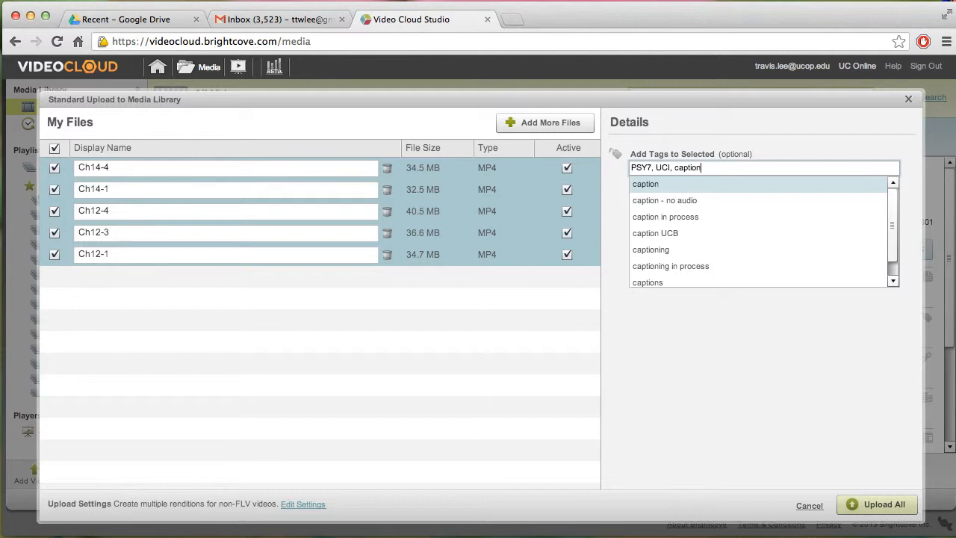
left_click(646, 184)
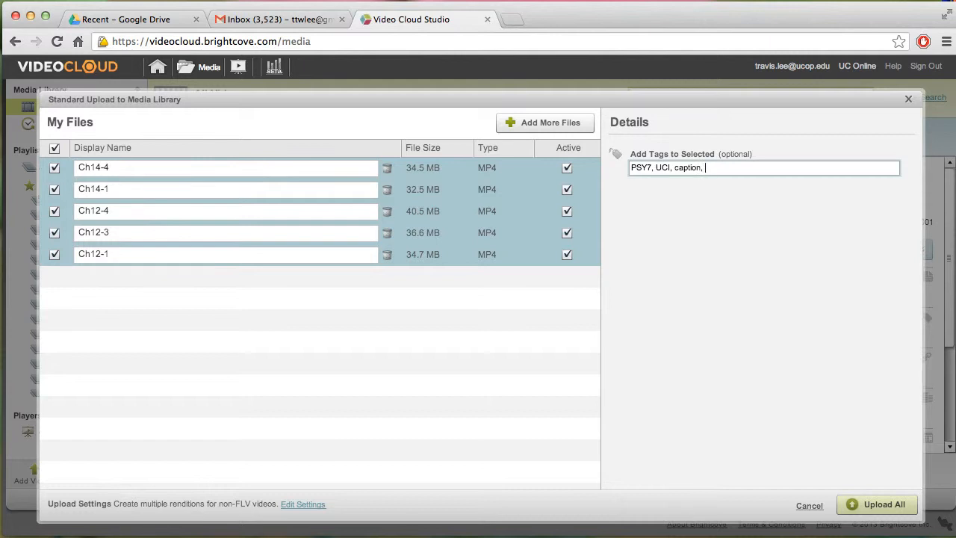
Add the name tag Travis and the tag science
type("Trac")
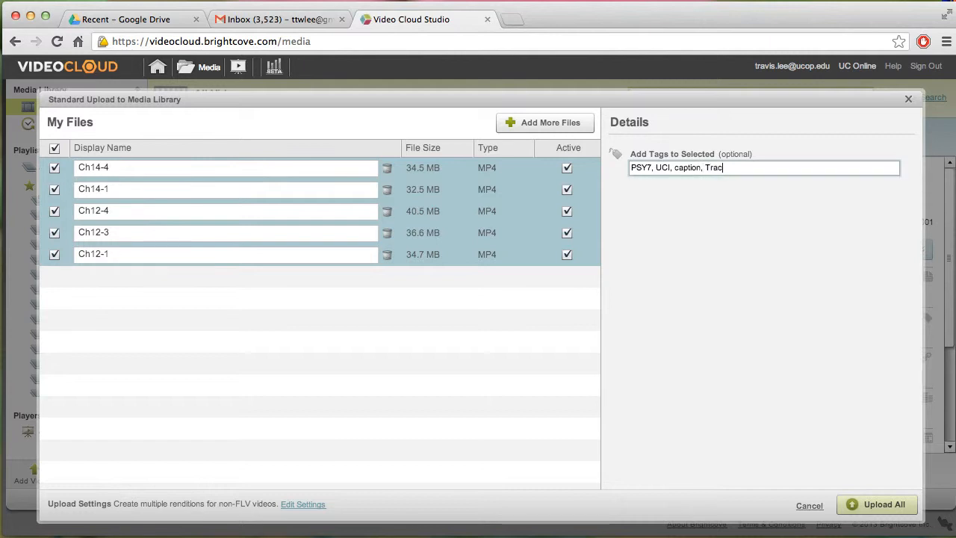
type("Travis")
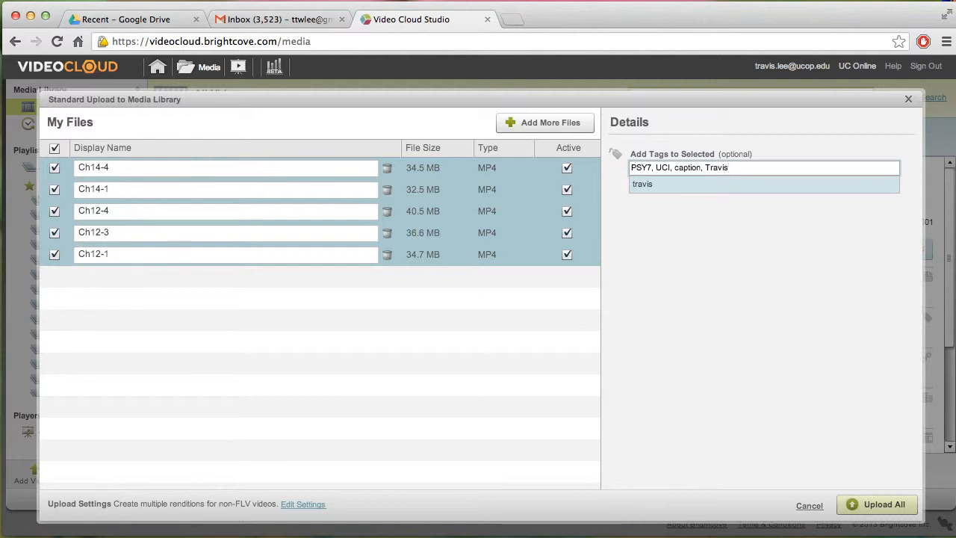
type(",")
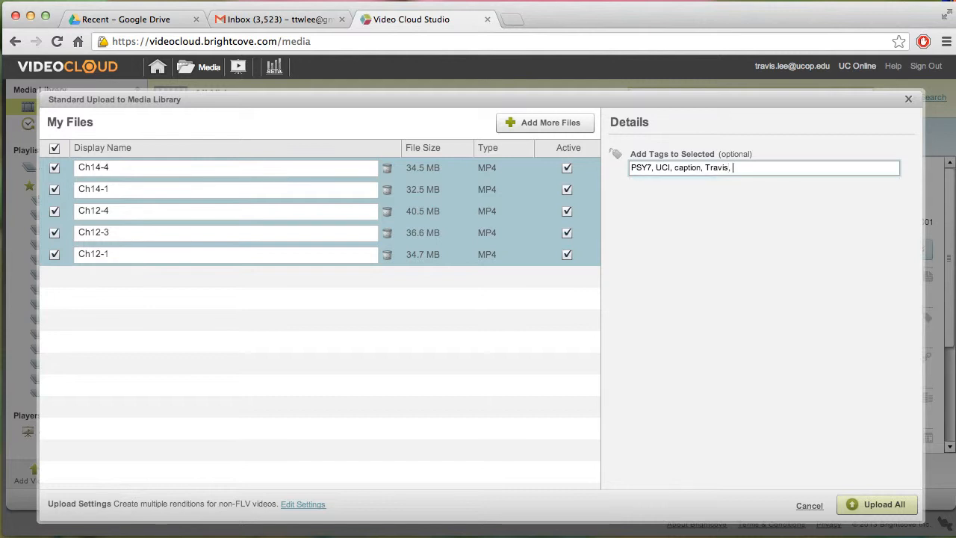
type("sc")
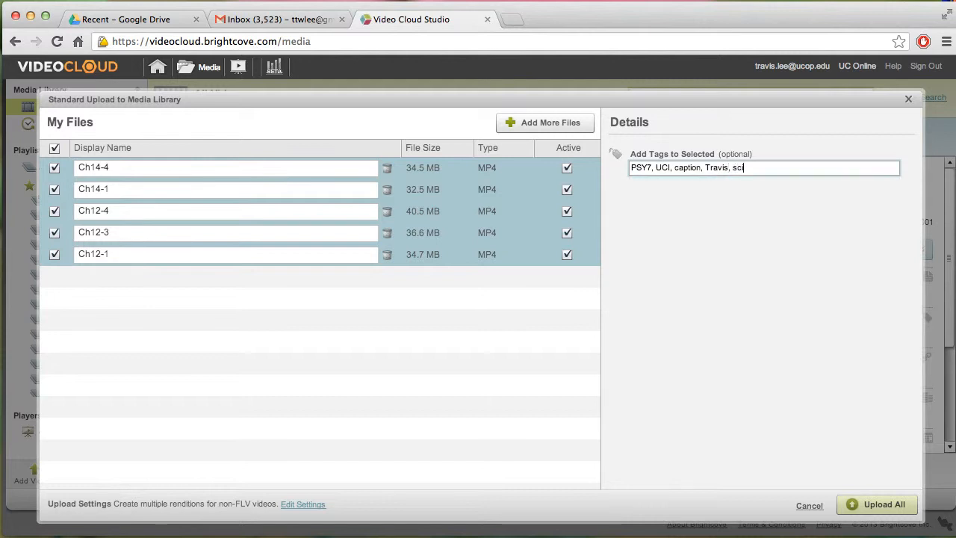
type("ience")
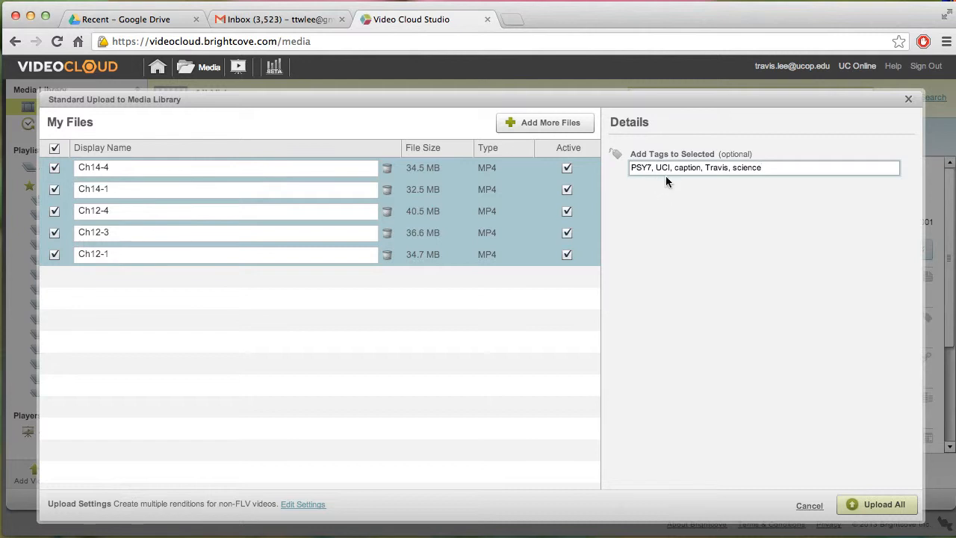
mouse_move(691, 167)
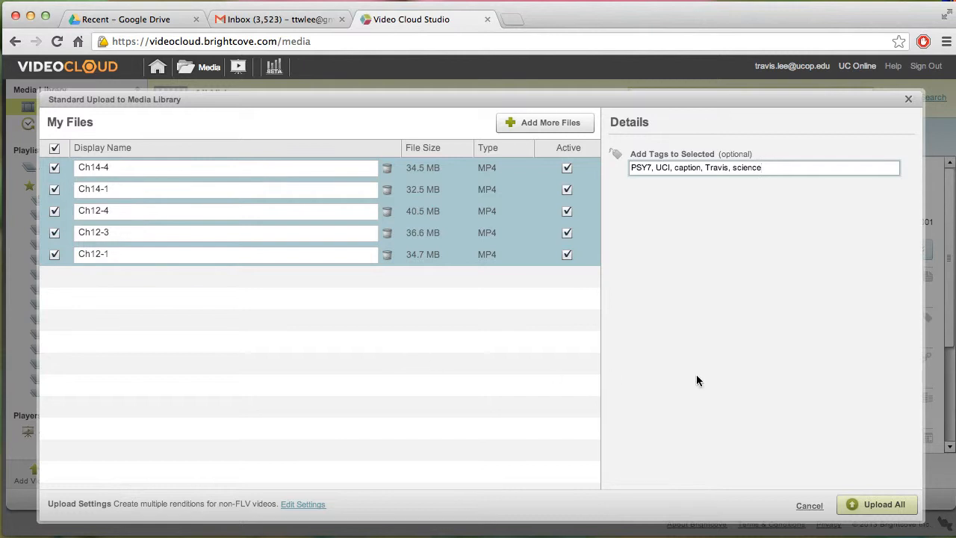
Upload all five tagged chapter videos to the library
left_click(885, 505)
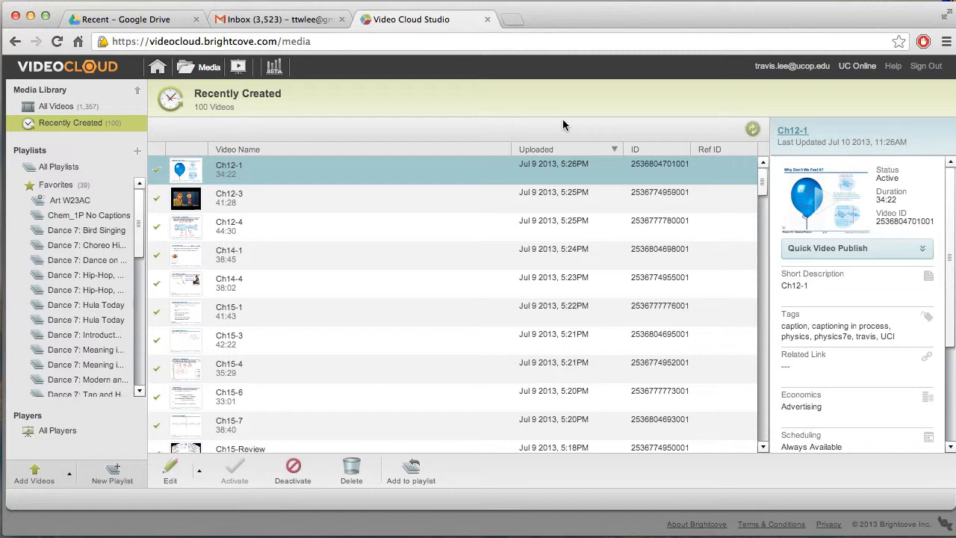
mouse_move(571, 125)
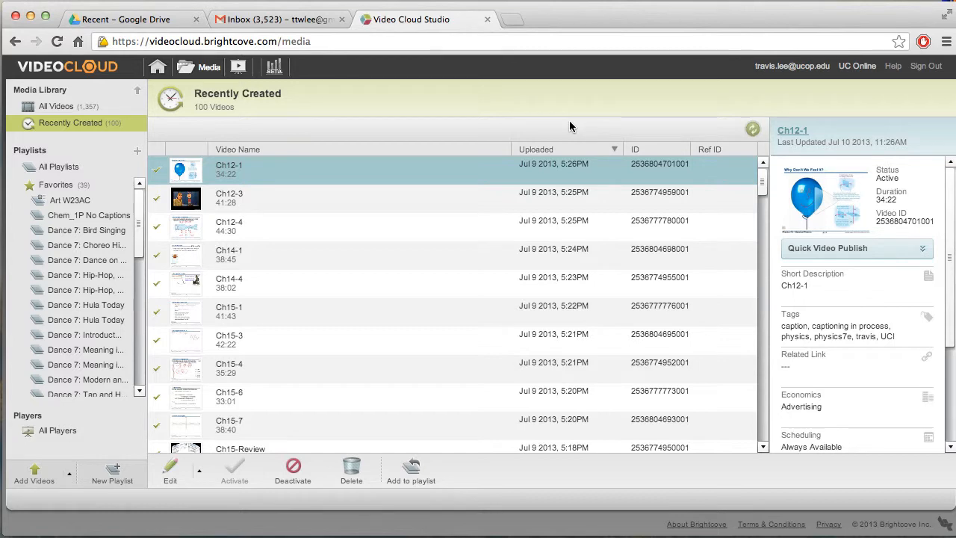
Show All Videos (1,357) and place the cursor in the search field
left_click(57, 106)
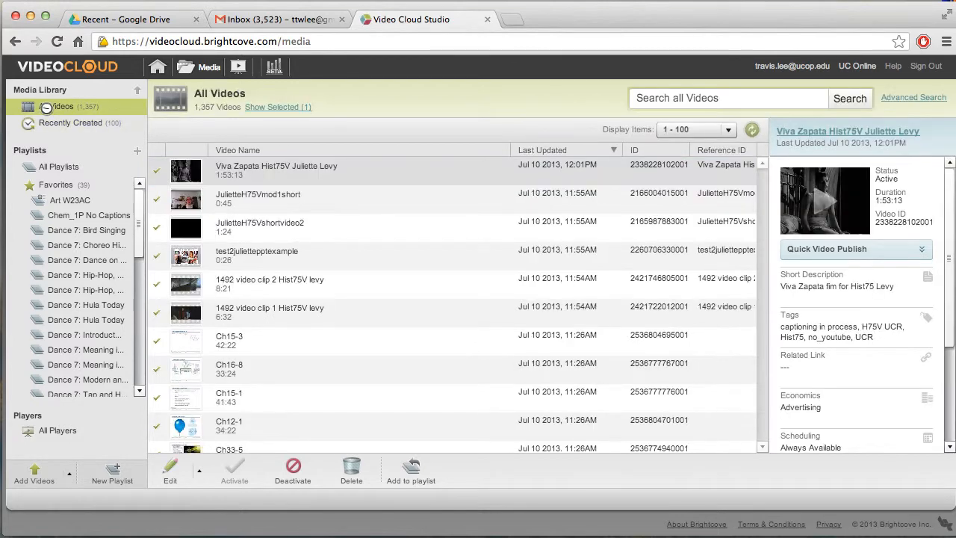
left_click(277, 170)
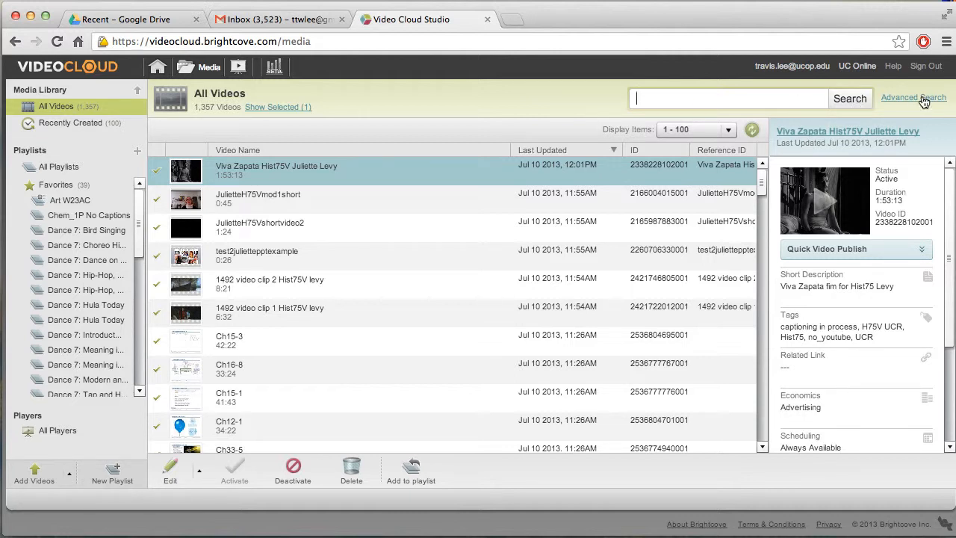
Run an Advanced Search for Tags / has any 'Travis', returning 28 videos
left_click(914, 97)
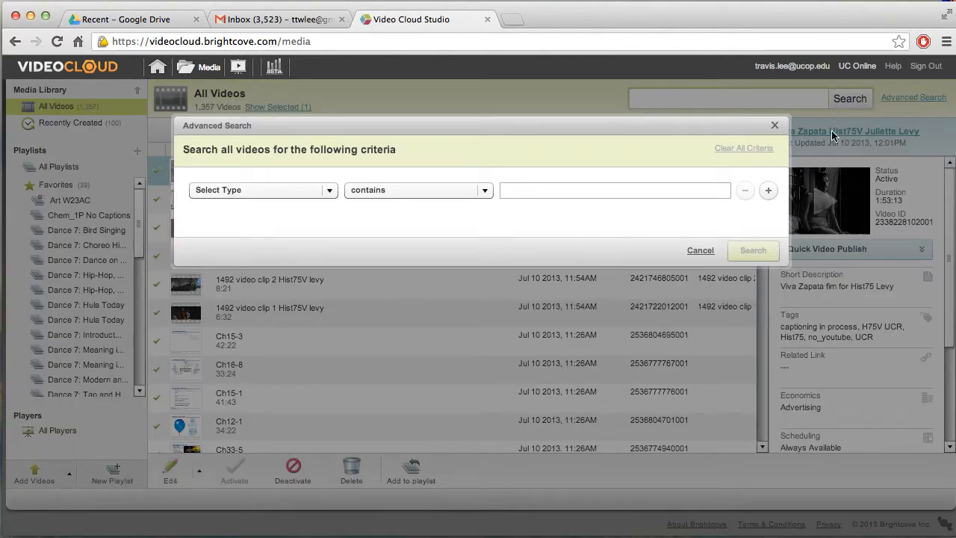
left_click(263, 190)
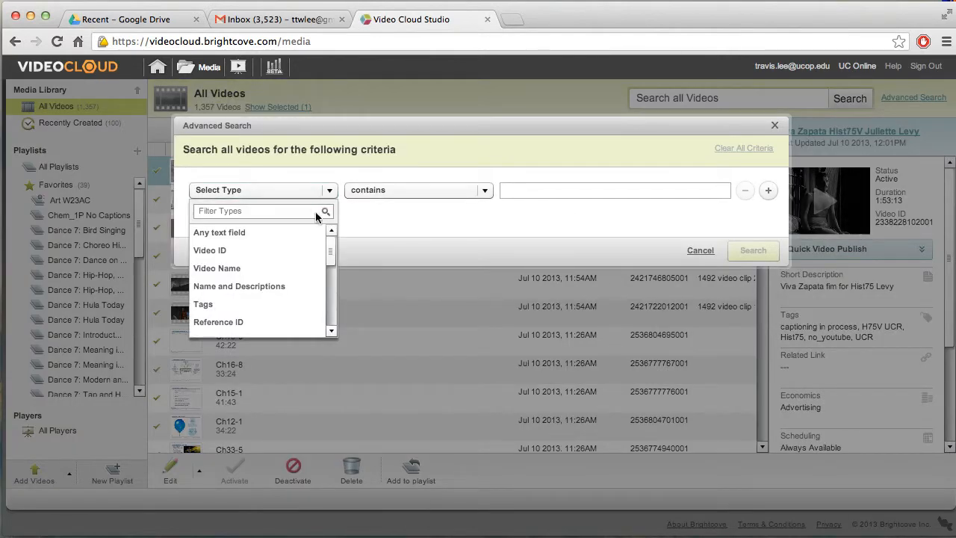
left_click(203, 304)
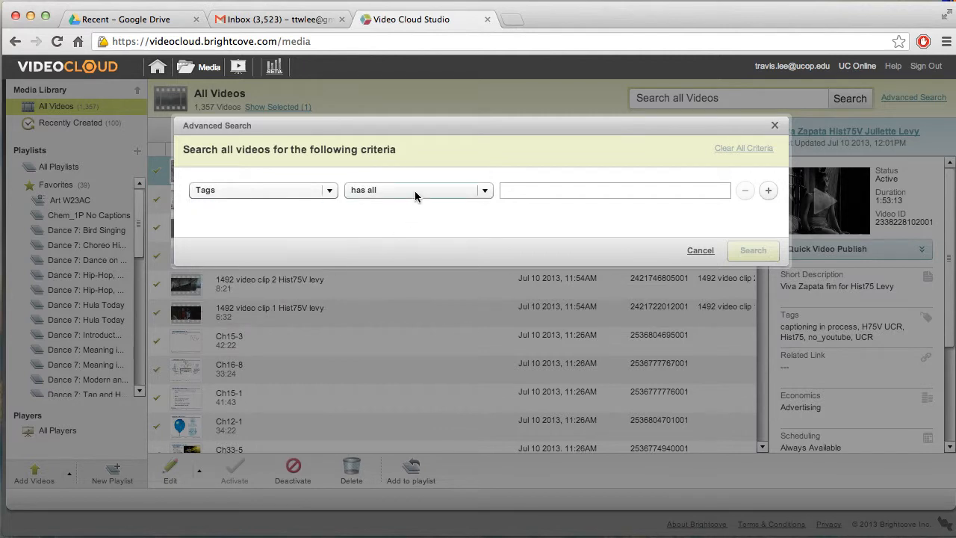
left_click(417, 189)
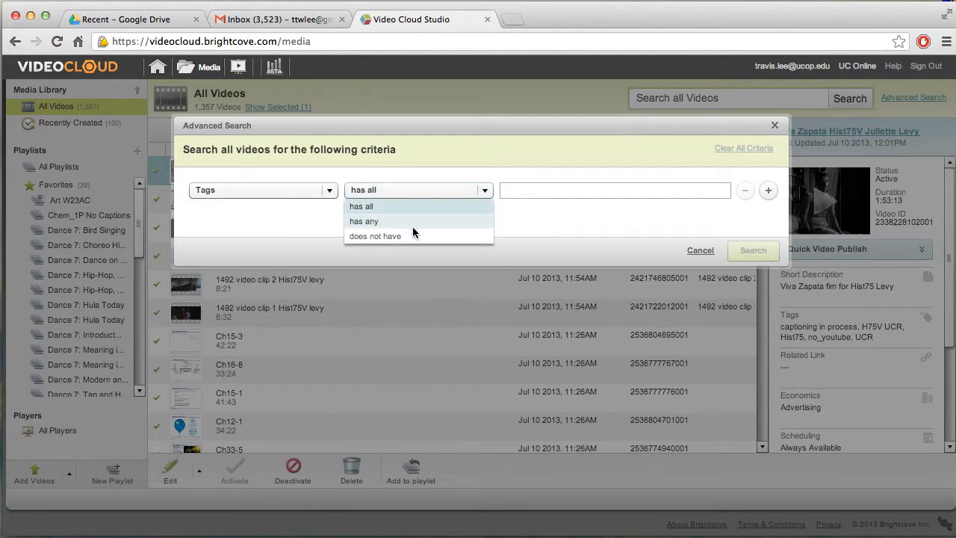
left_click(365, 221)
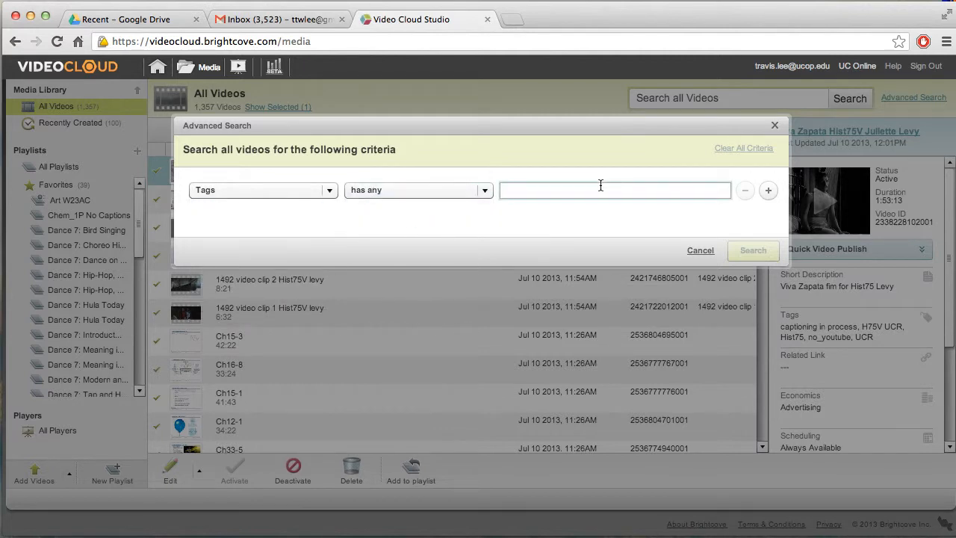
type("Travis")
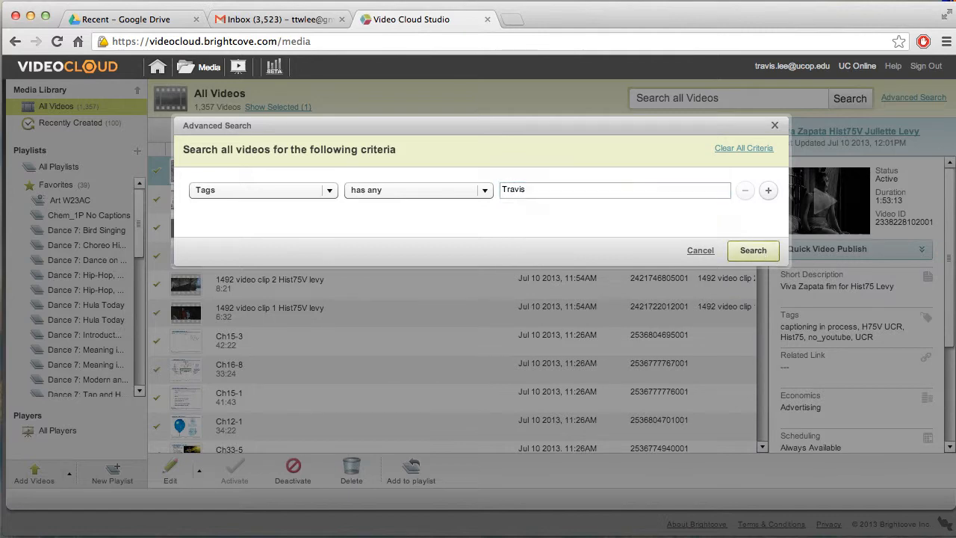
left_click(752, 251)
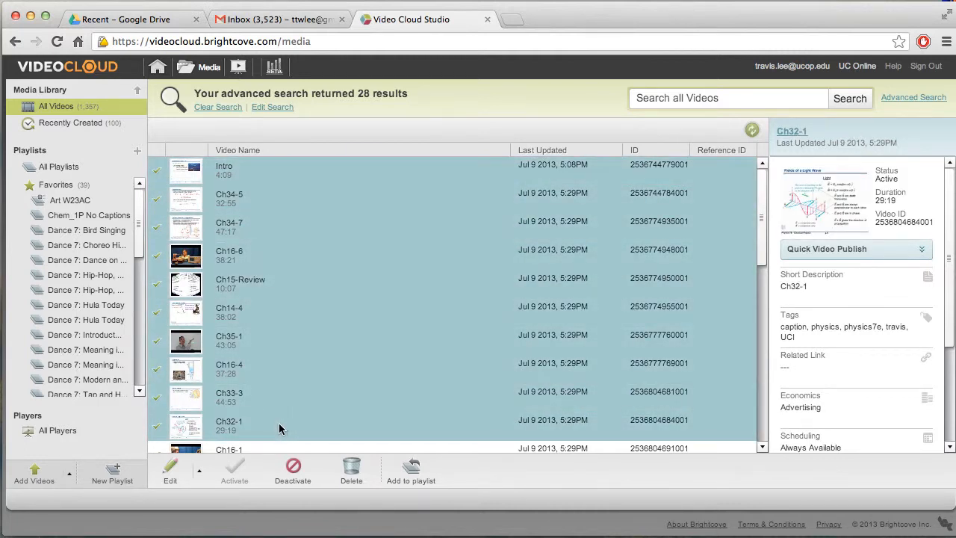
left_click(171, 471)
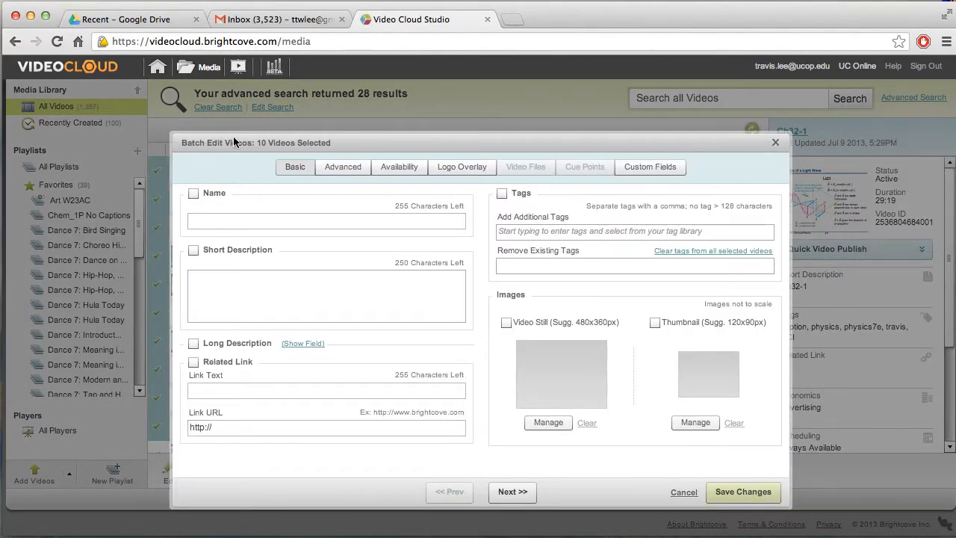
left_click(502, 195)
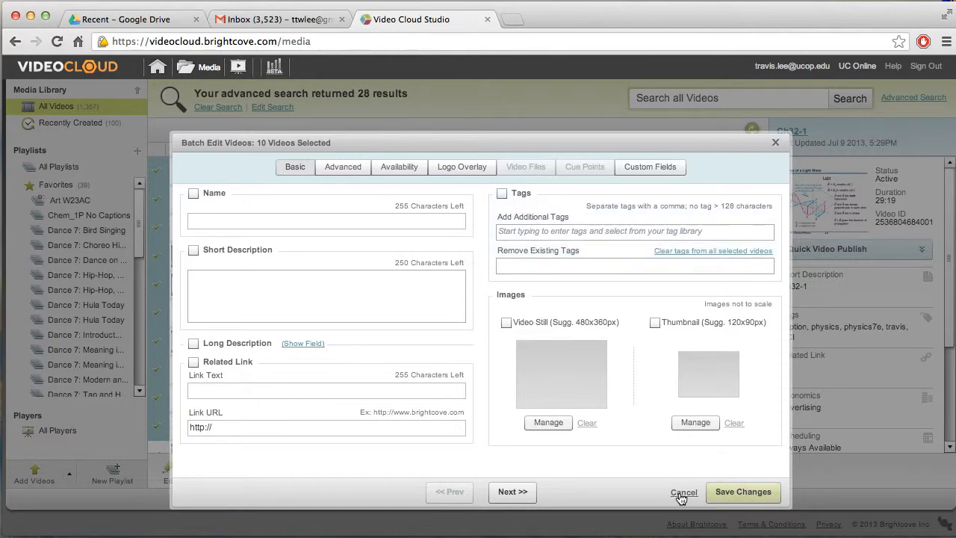
left_click(684, 492)
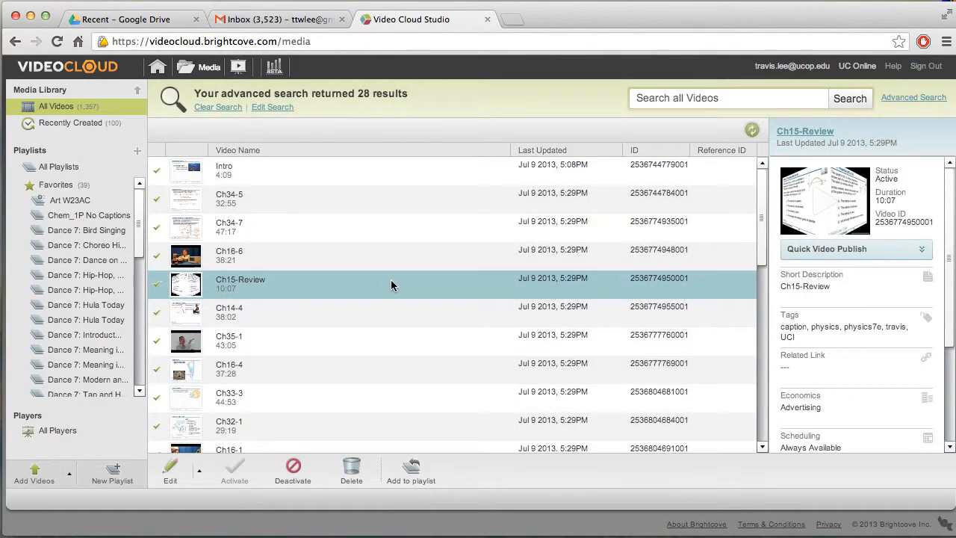